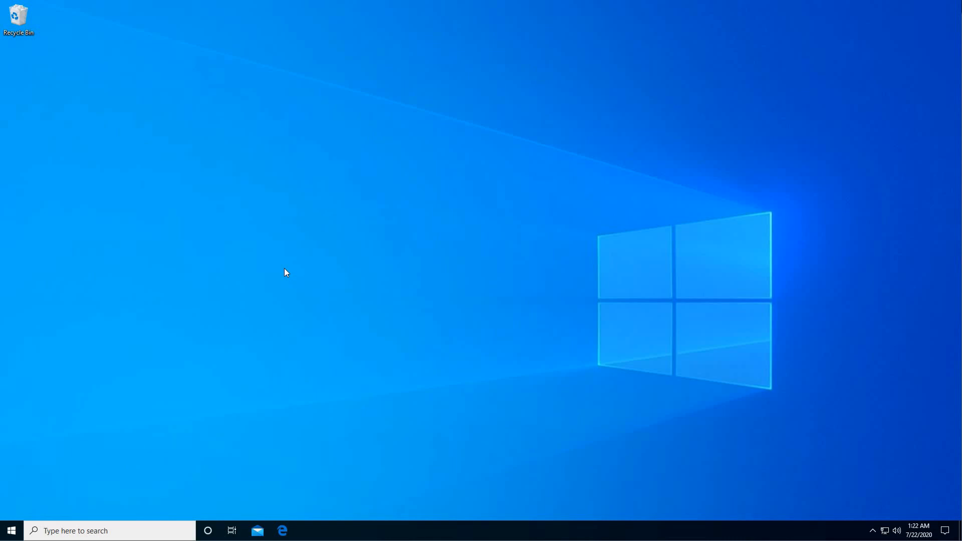
{"action": "mouse_move", "coordinate": [369, 457]}
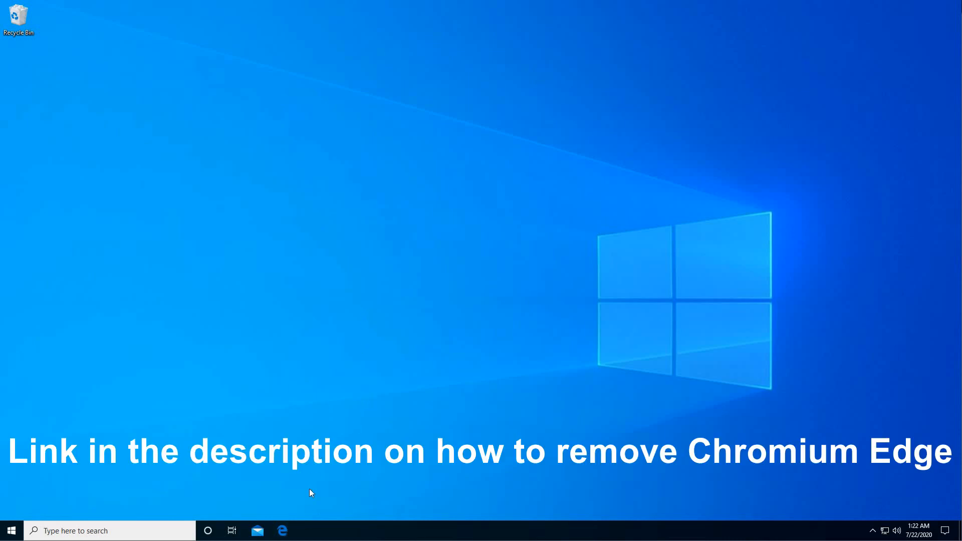
{"action": "mouse_move", "coordinate": [397, 420]}
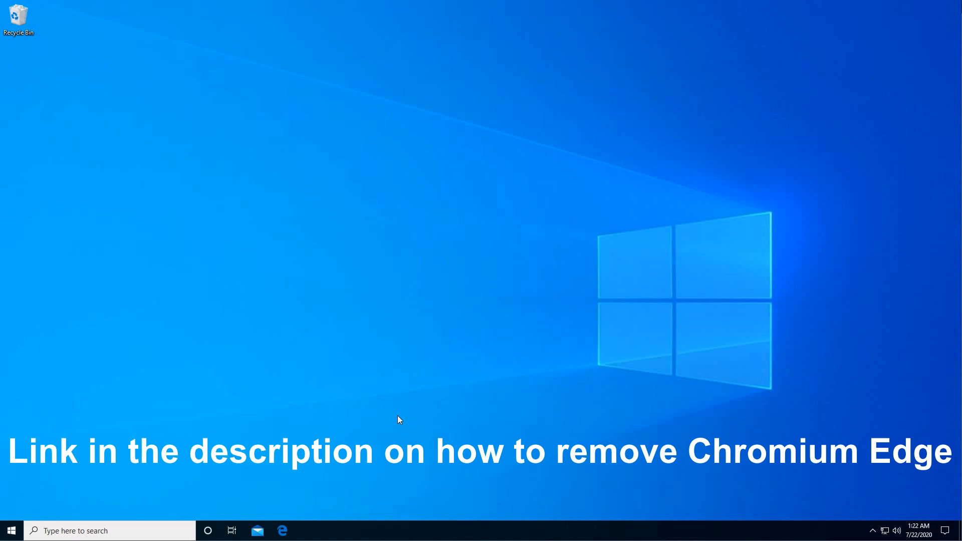
{"action": "mouse_move", "coordinate": [324, 388]}
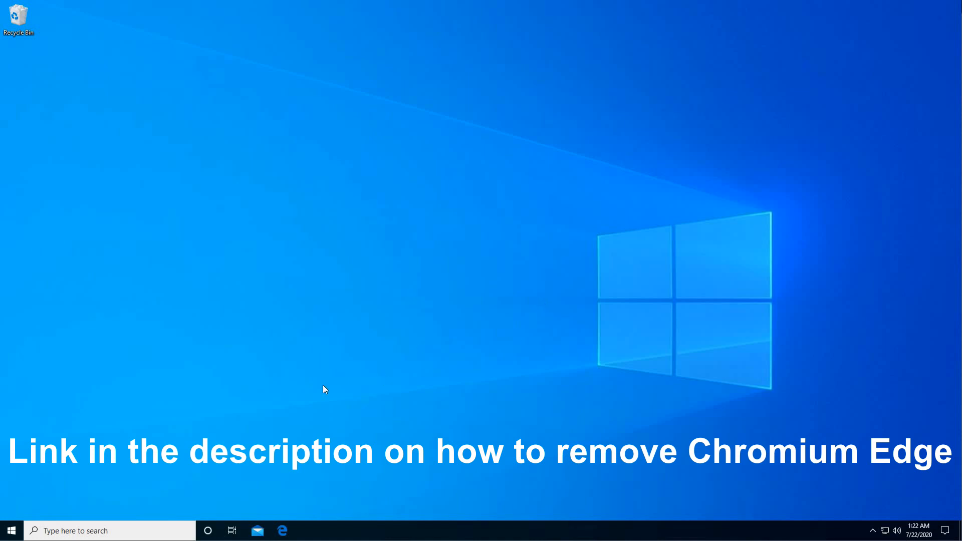
Search for 'reg', launch Registry Editor and approve the UAC prompt
{"action": "left_click", "coordinate": [92, 531]}
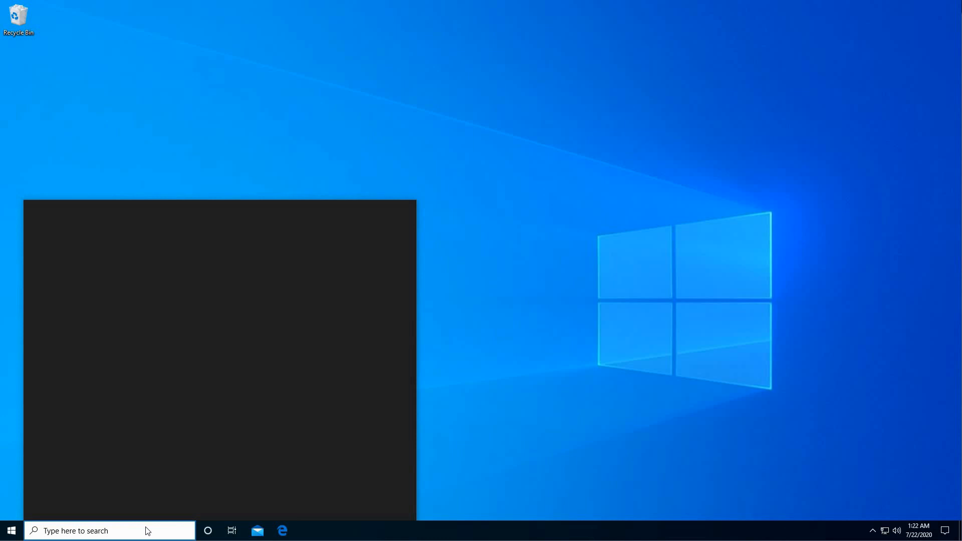
{"action": "type", "text": "reg"}
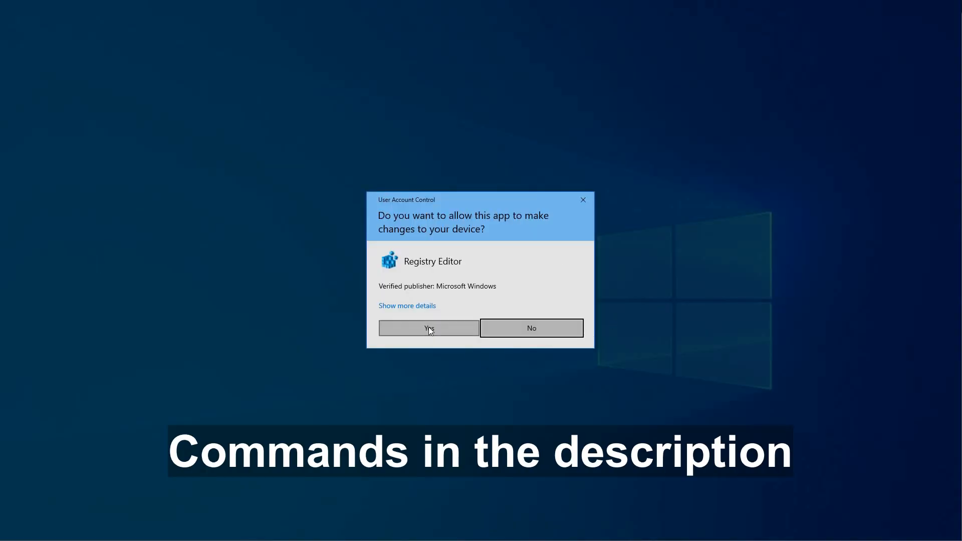
{"action": "left_click", "coordinate": [427, 327]}
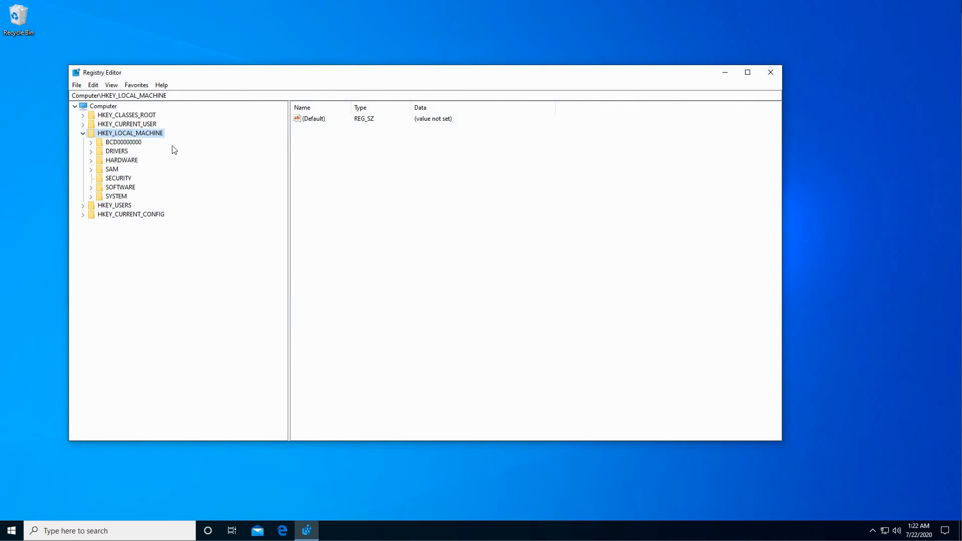
Expand HKEY_LOCAL_MACHINE > SOFTWARE > Policies > Microsoft to show its subkeys
{"action": "left_click", "coordinate": [82, 134]}
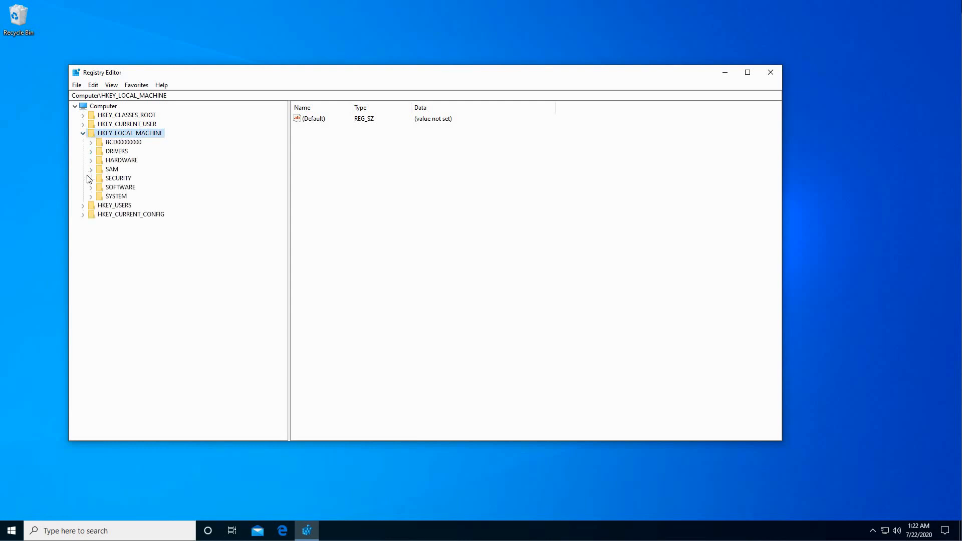
{"action": "left_click", "coordinate": [91, 187]}
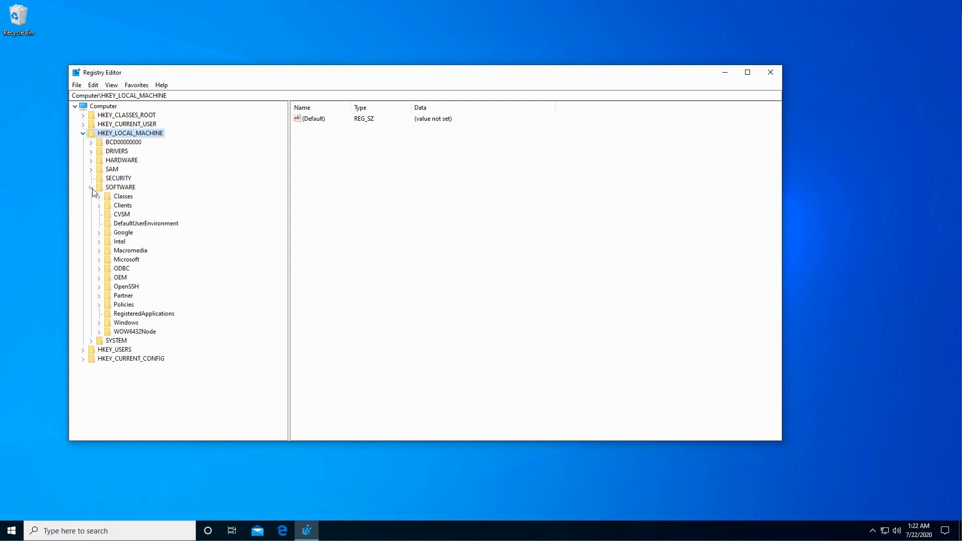
{"action": "left_click", "coordinate": [99, 304]}
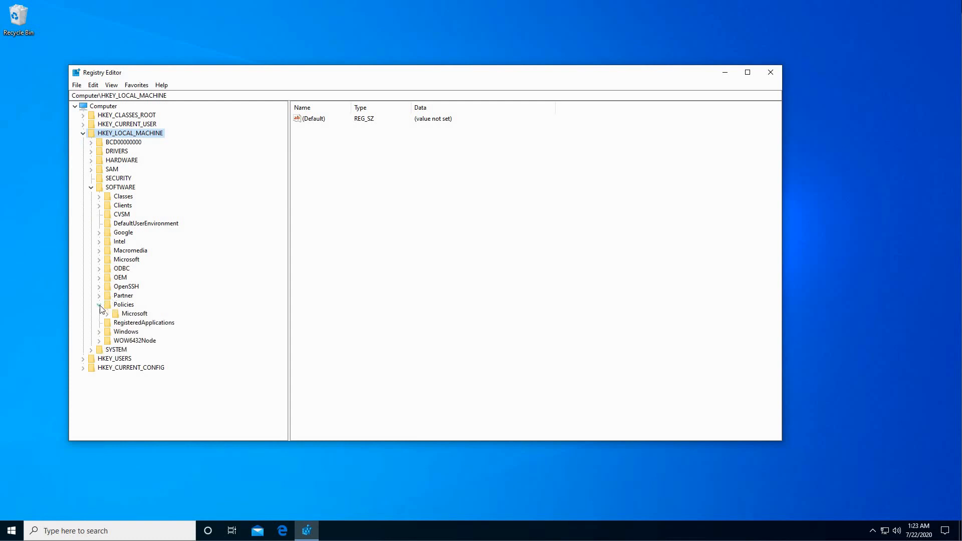
{"action": "left_click", "coordinate": [133, 313]}
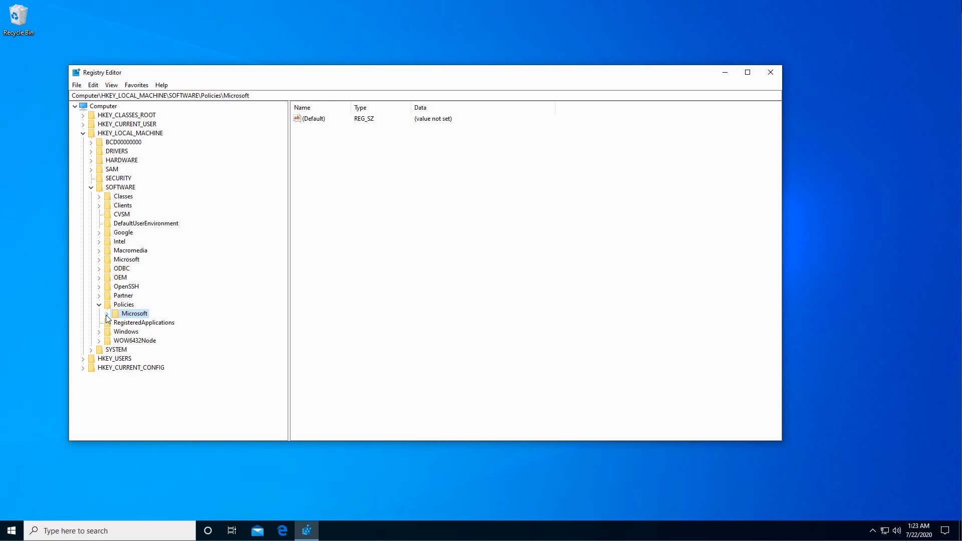
{"action": "left_click", "coordinate": [98, 313]}
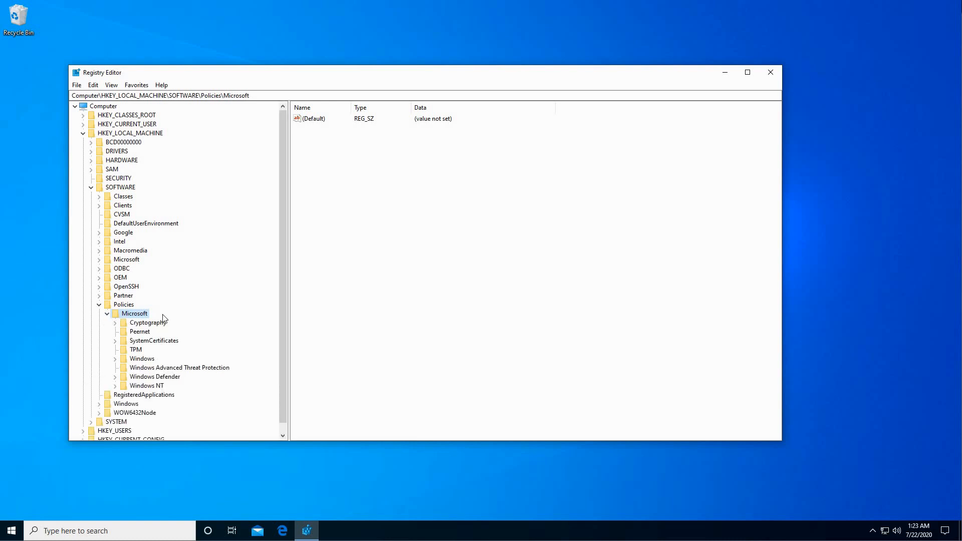
{"action": "mouse_move", "coordinate": [200, 323]}
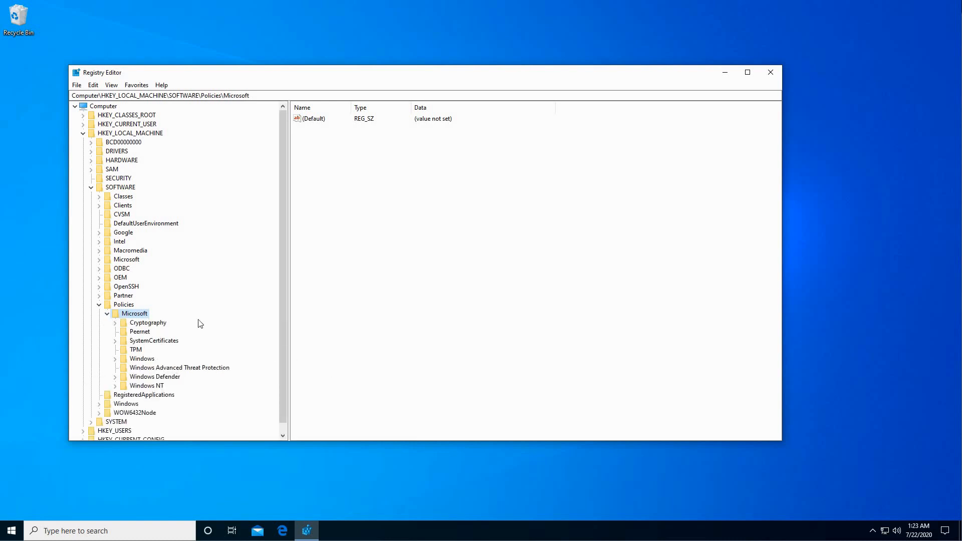
Create a new subkey named EdgeUpdate under Policies\Microsoft
{"action": "right_click", "coordinate": [133, 313]}
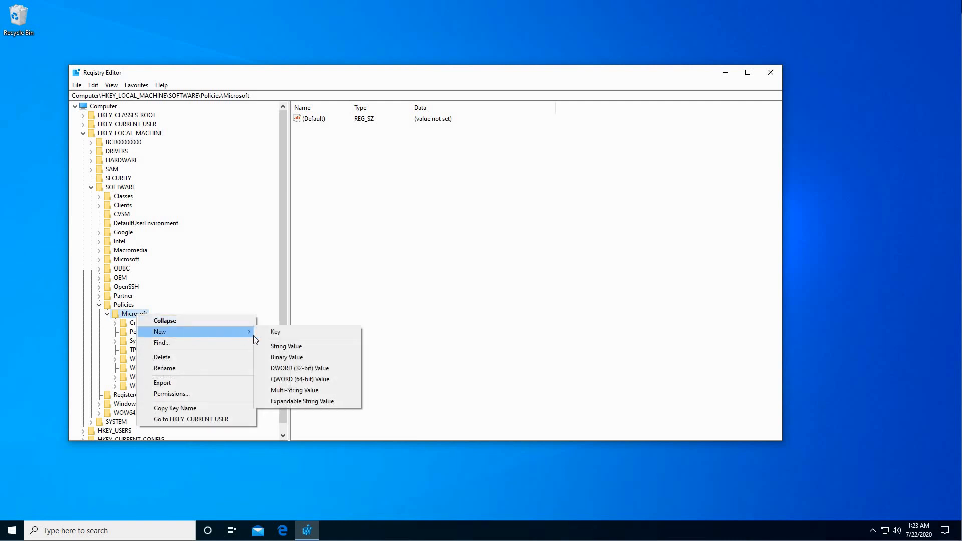
{"action": "left_click", "coordinate": [274, 331]}
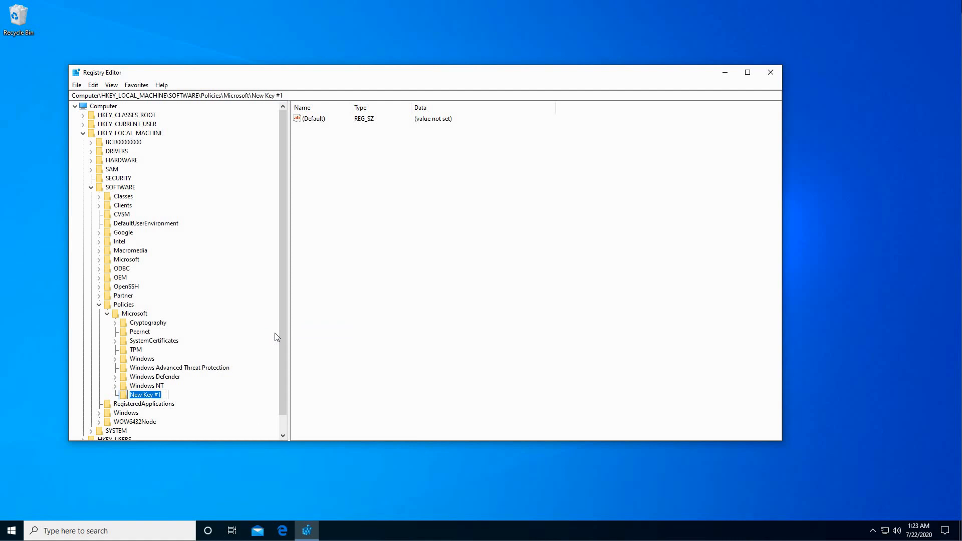
{"action": "type", "text": "EdgeUpdate"}
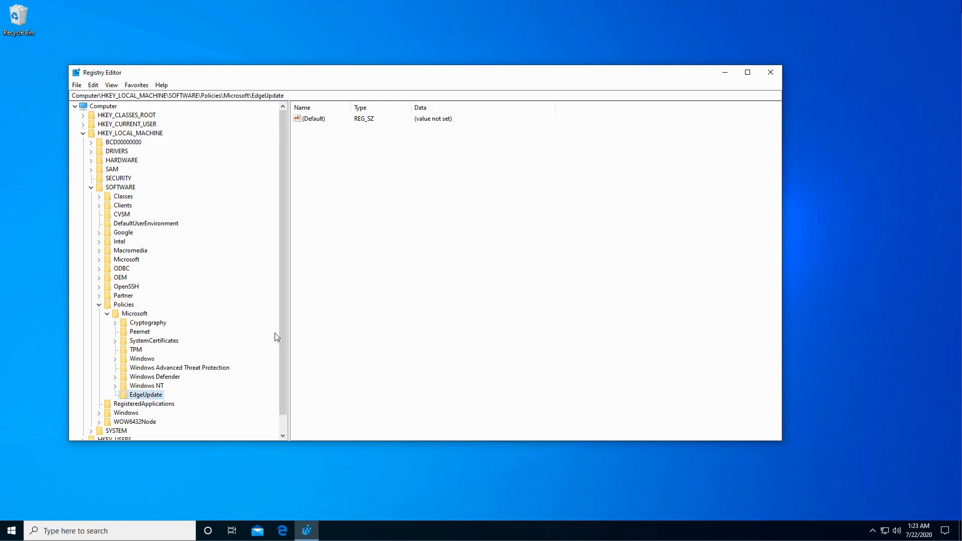
{"action": "mouse_move", "coordinate": [354, 141]}
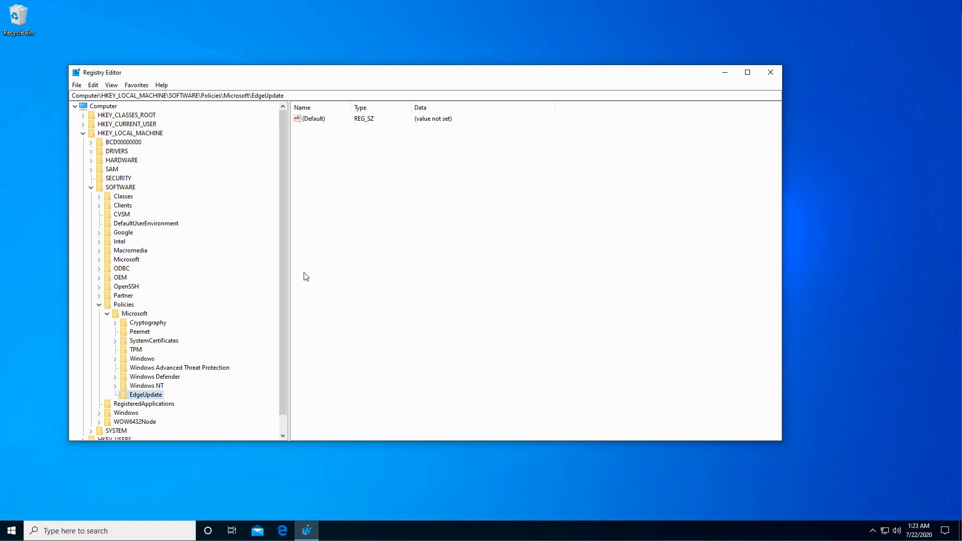
{"action": "mouse_move", "coordinate": [379, 211]}
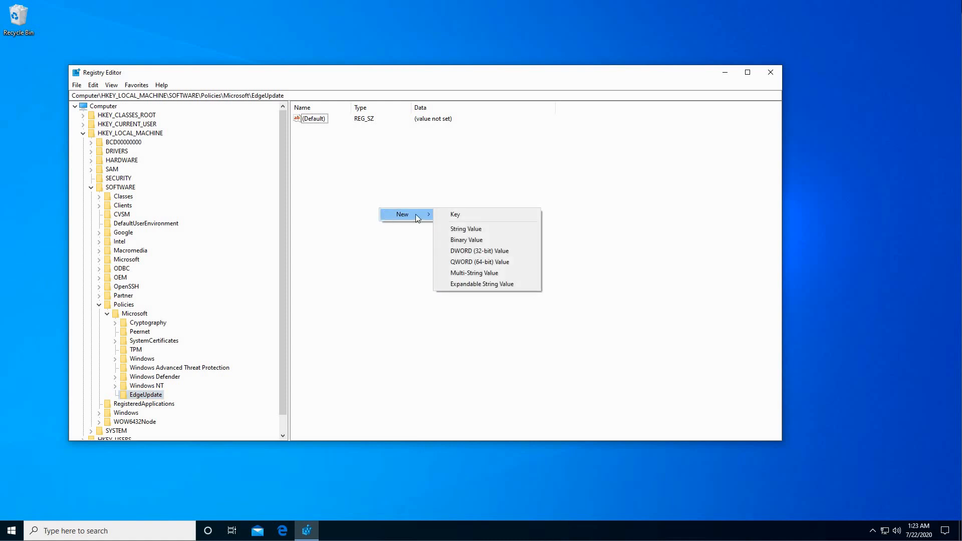
{"action": "mouse_move", "coordinate": [478, 251]}
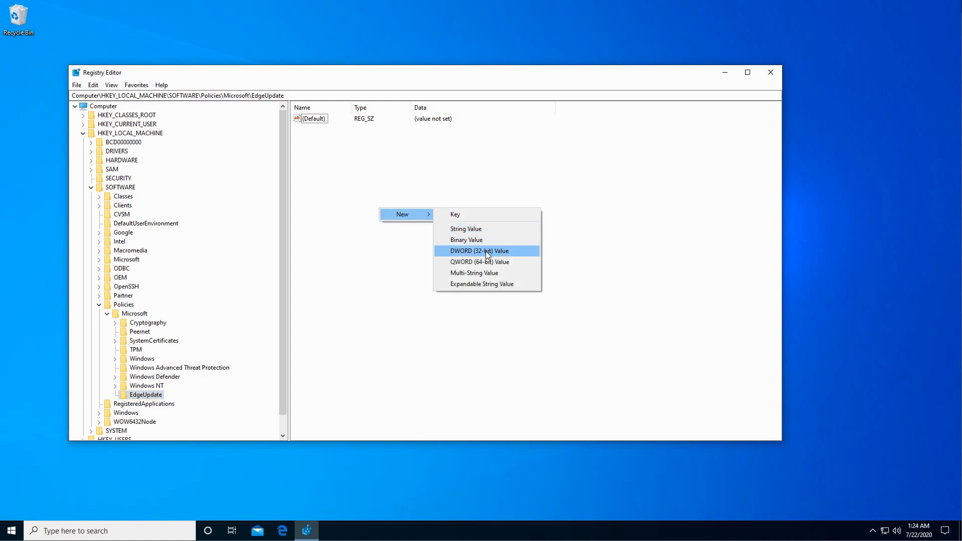
Create a new DWORD (32-bit) value named Allowsxs in the EdgeUpdate key
{"action": "left_click", "coordinate": [479, 250]}
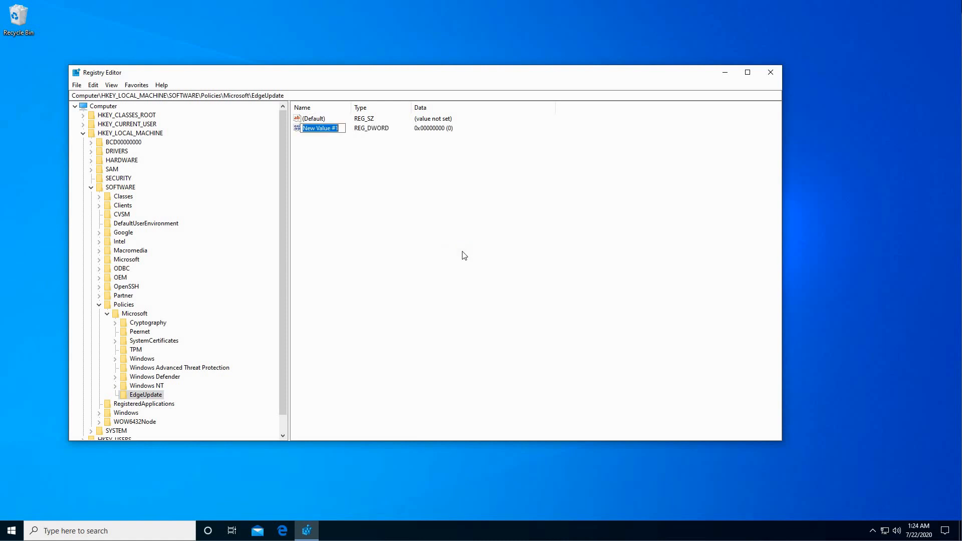
{"action": "type", "text": "Allowsxs"}
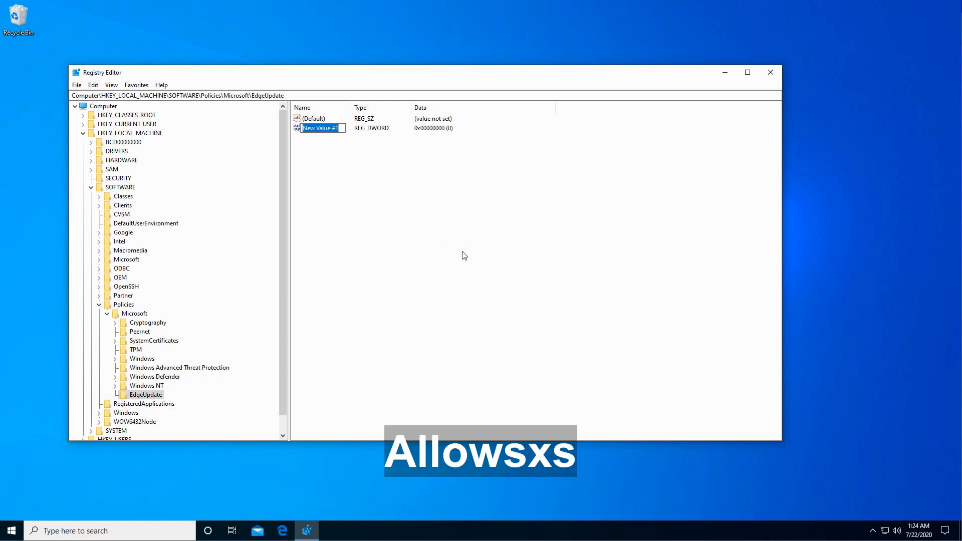
{"action": "type", "text": "Allo"}
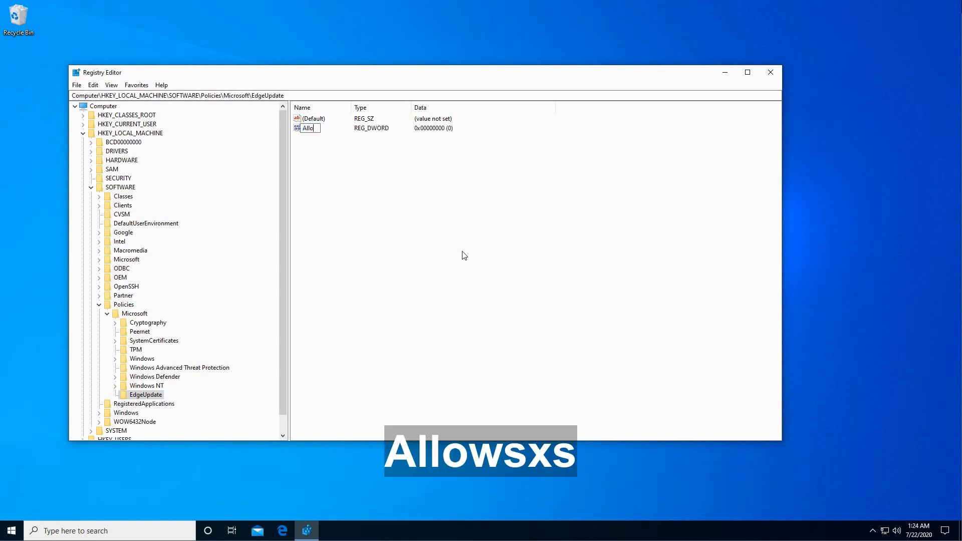
{"action": "type", "text": "wsxs"}
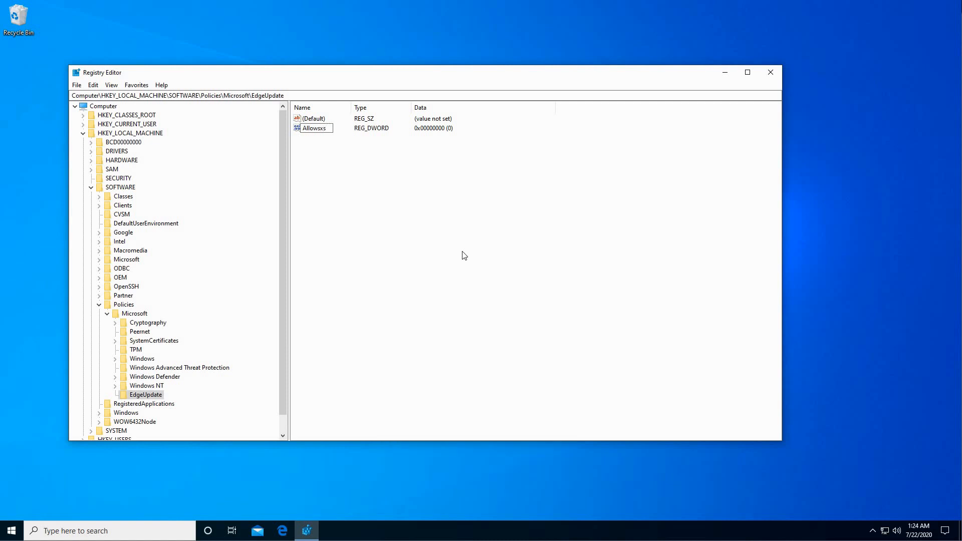
{"action": "mouse_move", "coordinate": [453, 245]}
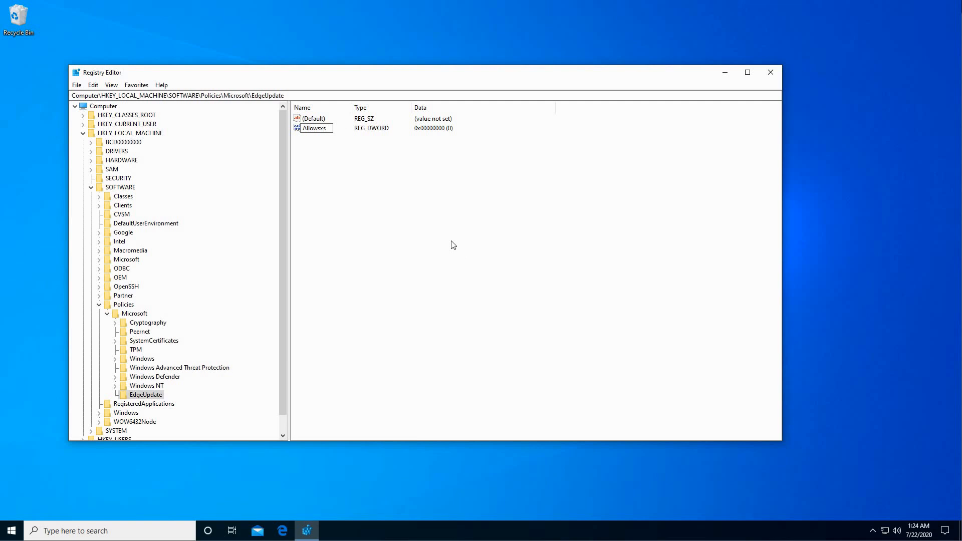
{"action": "left_click", "coordinate": [312, 127]}
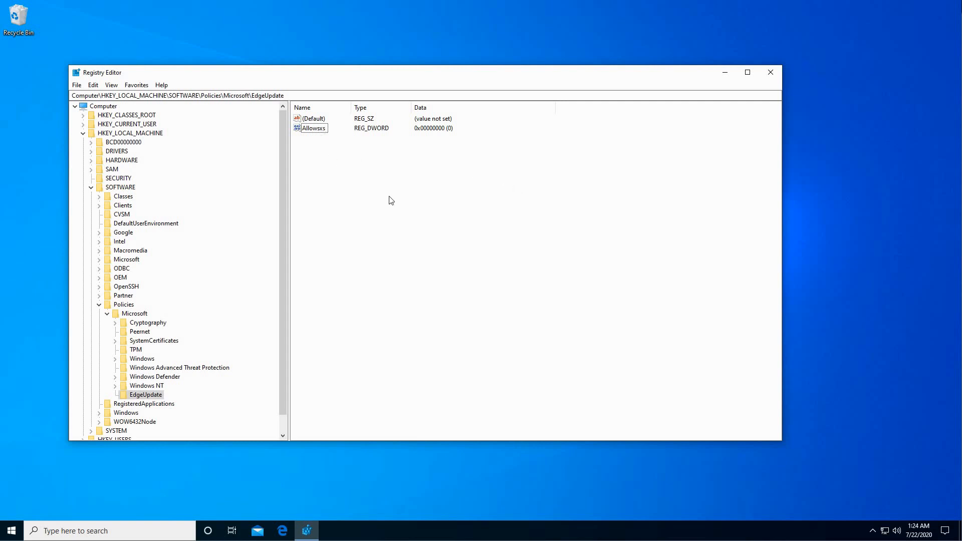
Set Allowsxs value data to 1 and close Registry Editor
{"action": "double_click", "coordinate": [312, 127]}
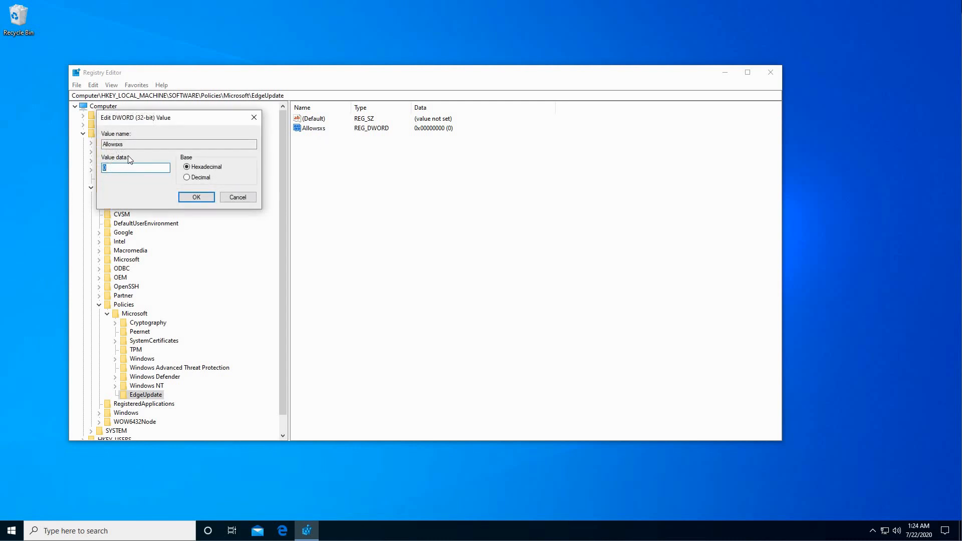
{"action": "type", "text": "1"}
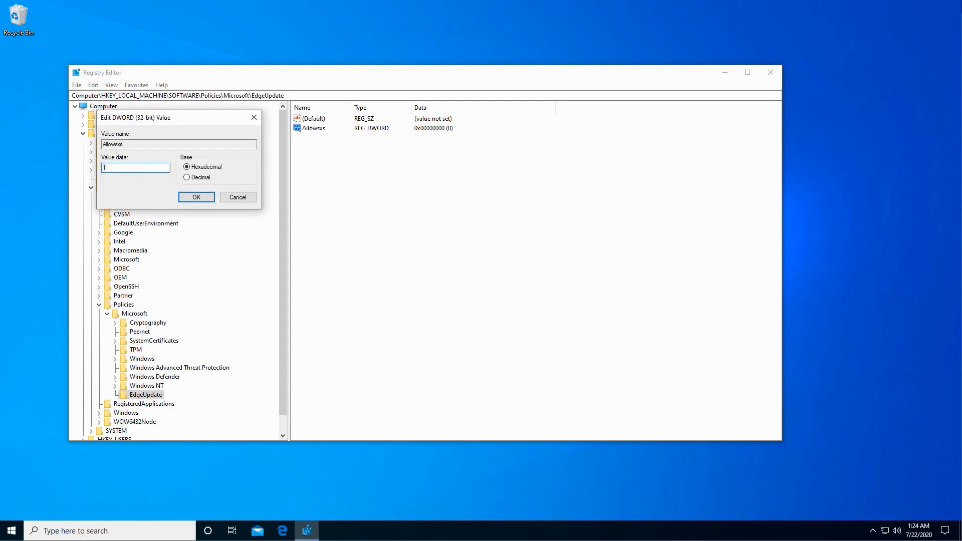
{"action": "left_click", "coordinate": [196, 197]}
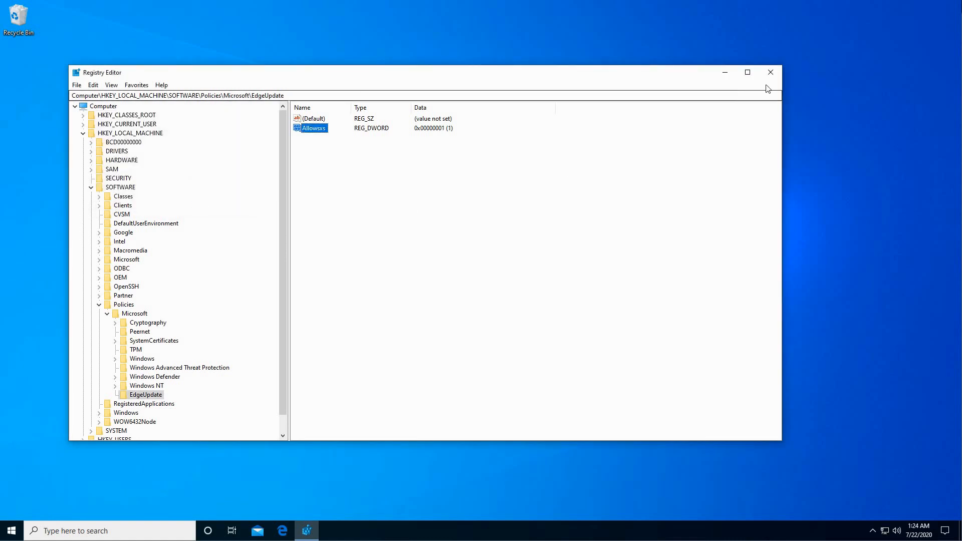
{"action": "left_click", "coordinate": [770, 72]}
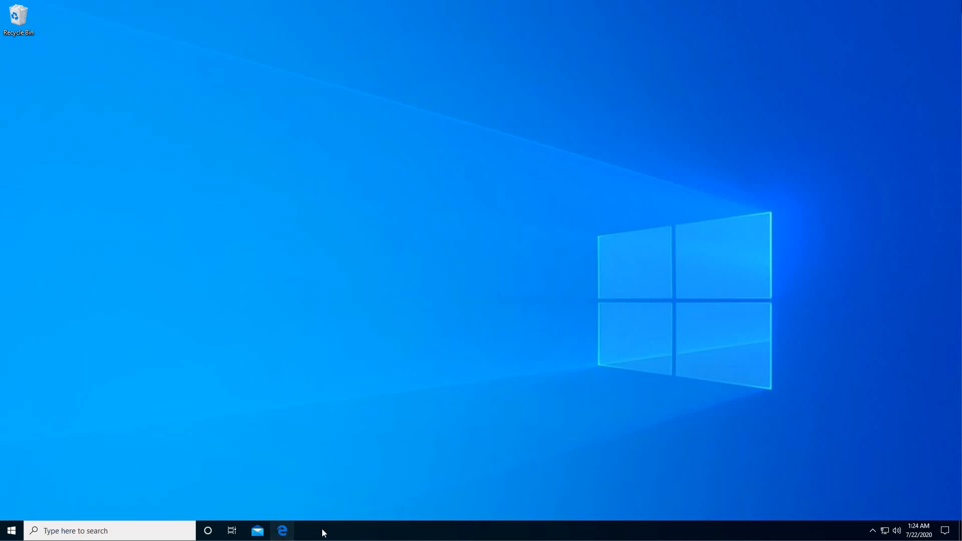
{"action": "mouse_move", "coordinate": [360, 371]}
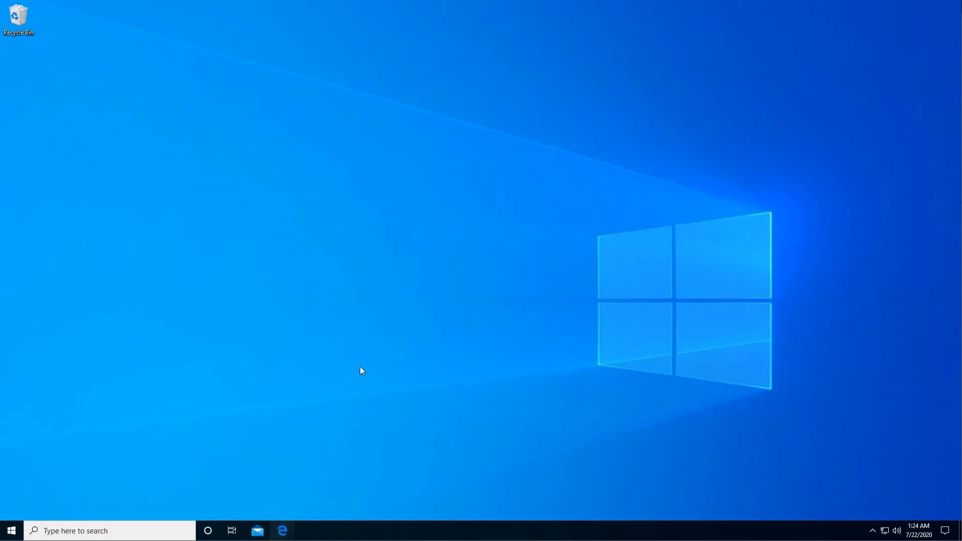
Launch Edge Legacy from its taskbar icon
{"action": "left_click", "coordinate": [282, 530]}
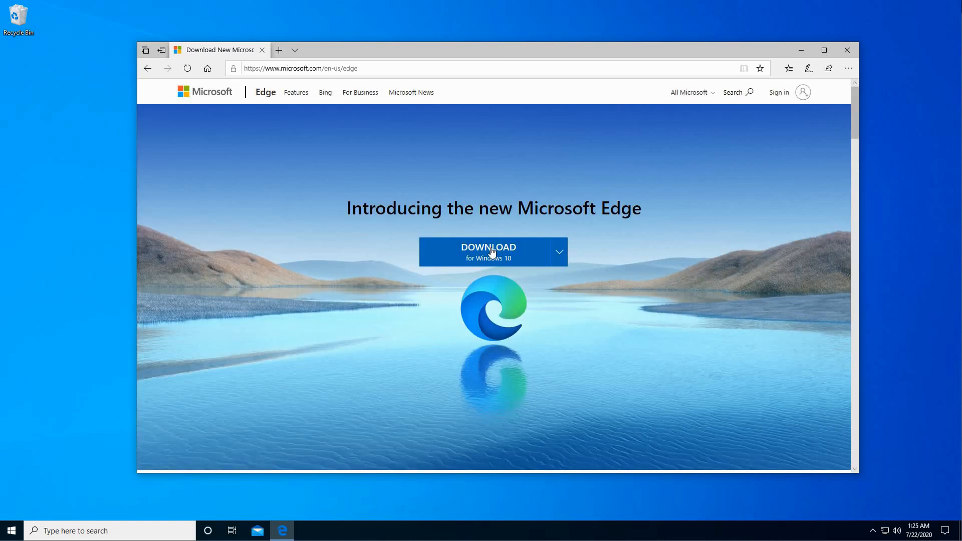
Download the new Microsoft Edge, accepting the license terms
{"action": "left_click", "coordinate": [487, 252]}
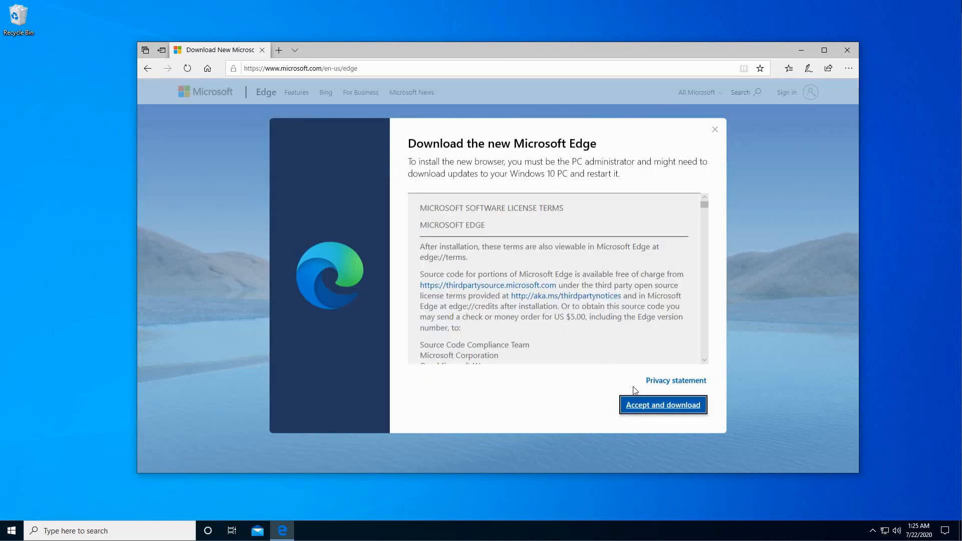
{"action": "left_click", "coordinate": [662, 405]}
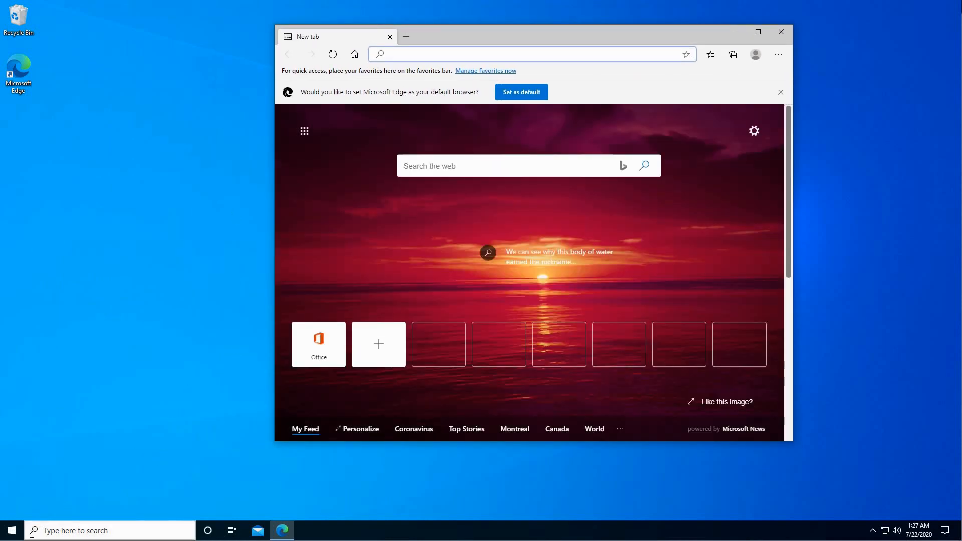
Pin Microsoft Edge Legacy from Start to the taskbar and launch it beside the new Edge
{"action": "left_click", "coordinate": [10, 530]}
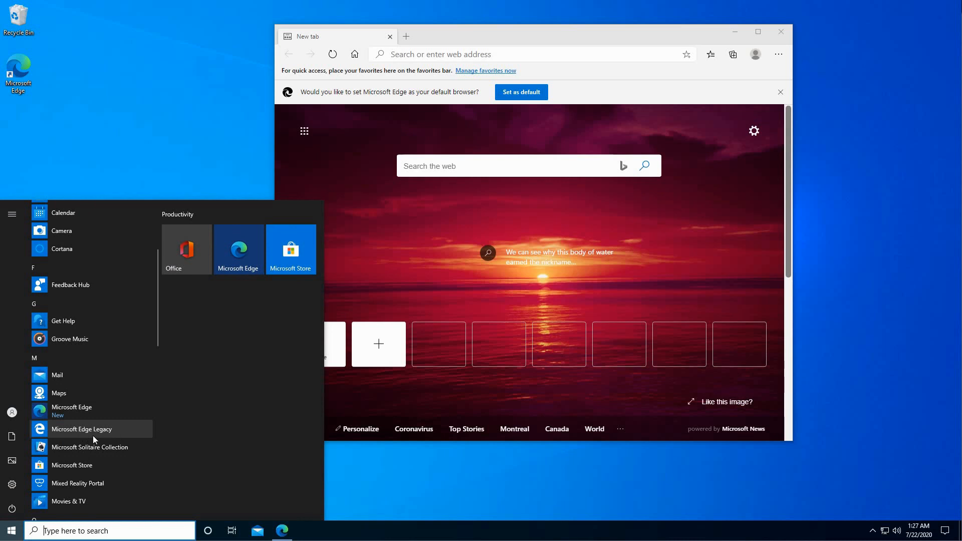
{"action": "right_click", "coordinate": [82, 429]}
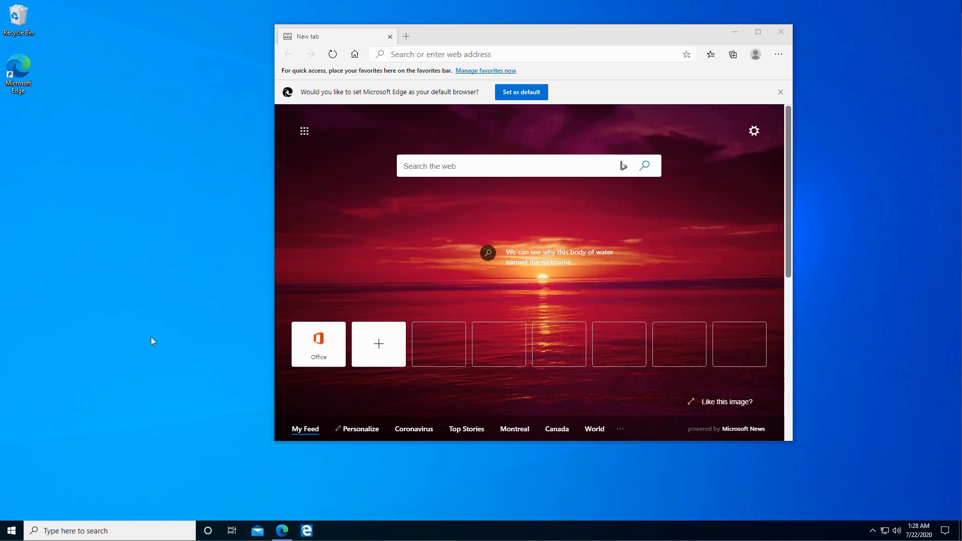
{"action": "left_click", "coordinate": [281, 529]}
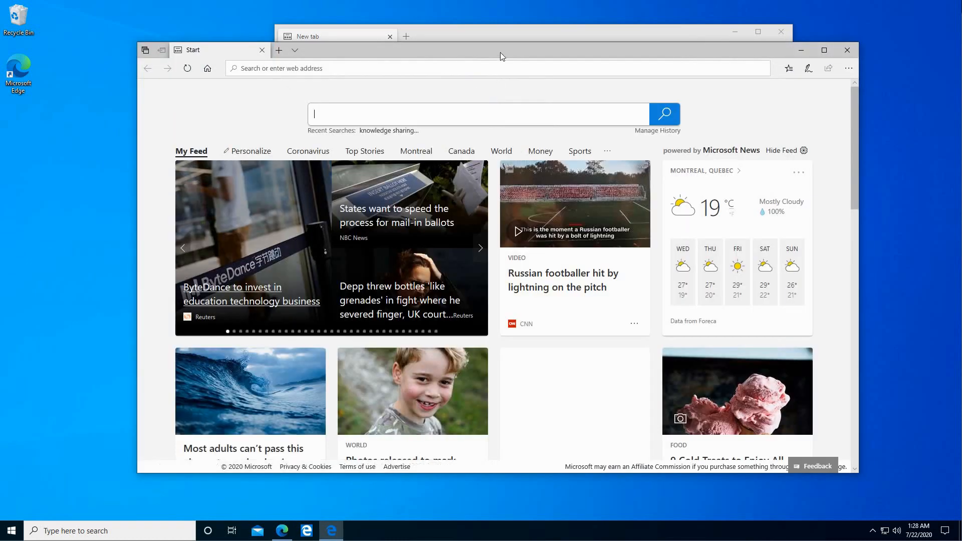